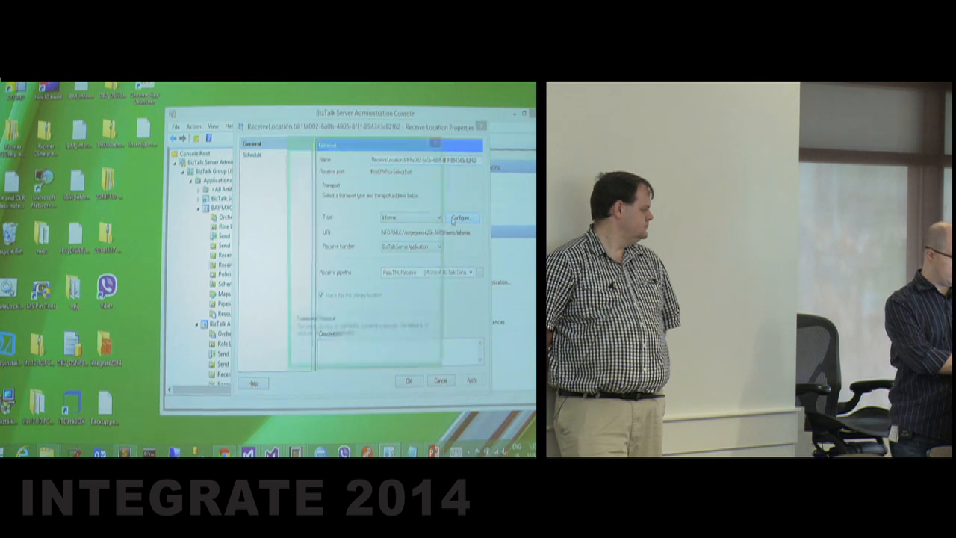
Review and close the Informix transport settings, then bring up the new eligibility file's options.
{"action": "left_click", "coordinate": [461, 217]}
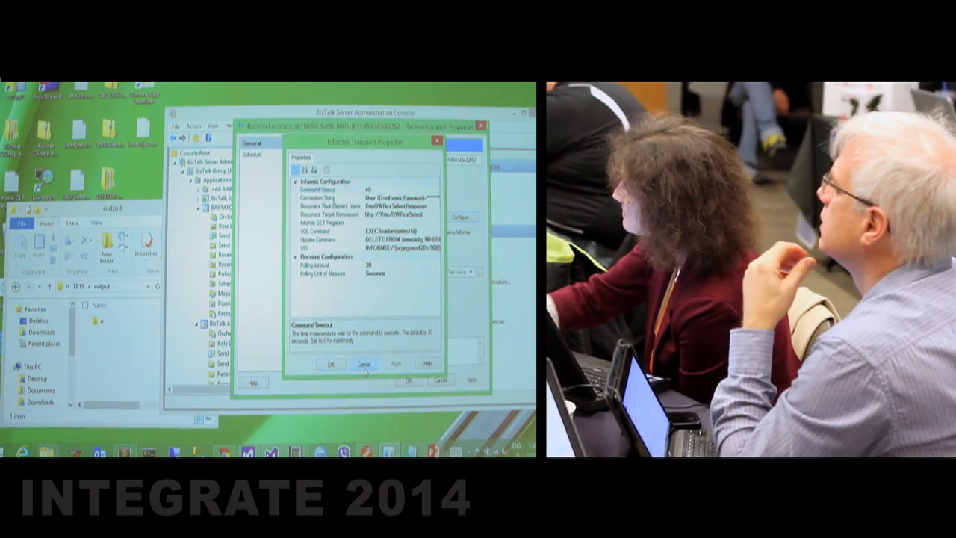
{"action": "left_click", "coordinate": [365, 364]}
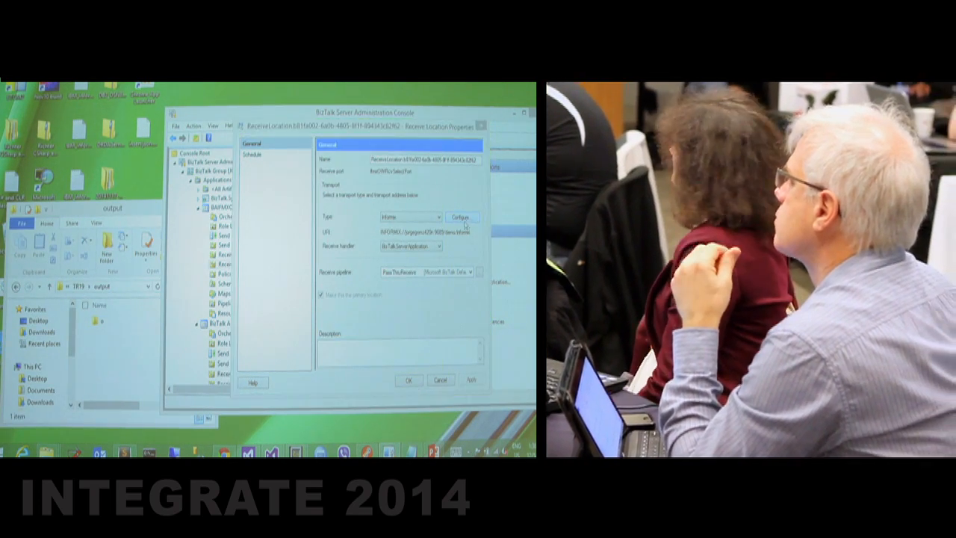
{"action": "left_click", "coordinate": [462, 218]}
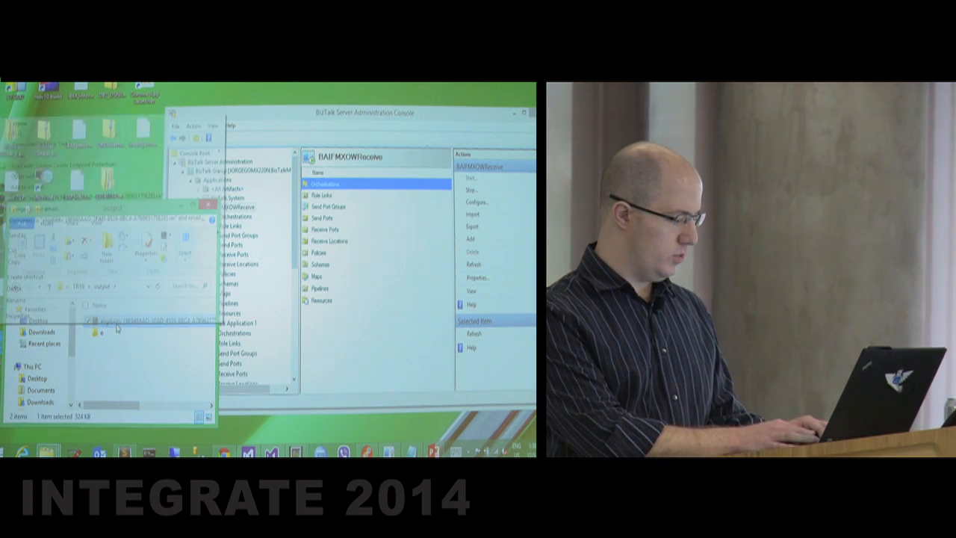
{"action": "right_click", "coordinate": [97, 325]}
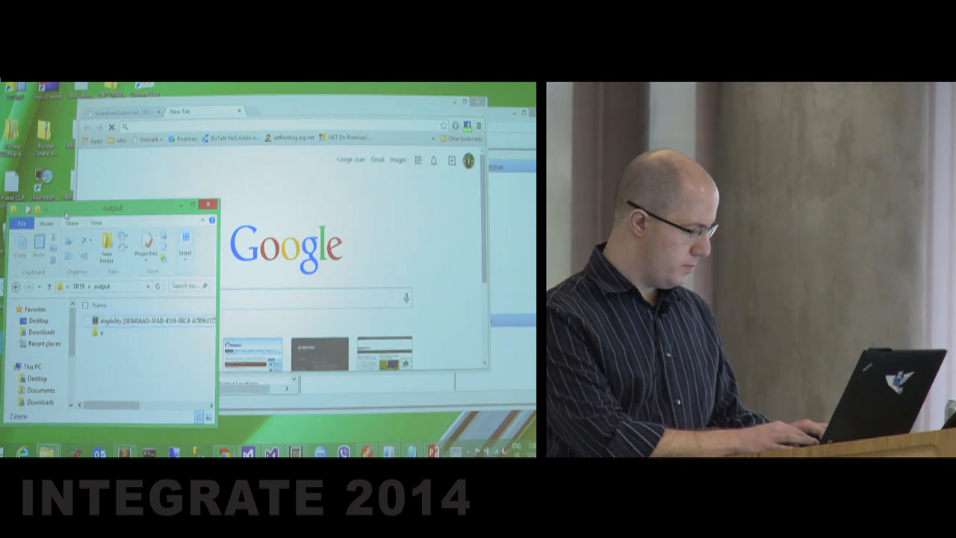
Show the eligibility XML file in Chrome, scroll its Table1 rows, then return to the output folder.
{"action": "left_click_drag", "start_coordinate": [149, 320], "coordinate": [288, 216]}
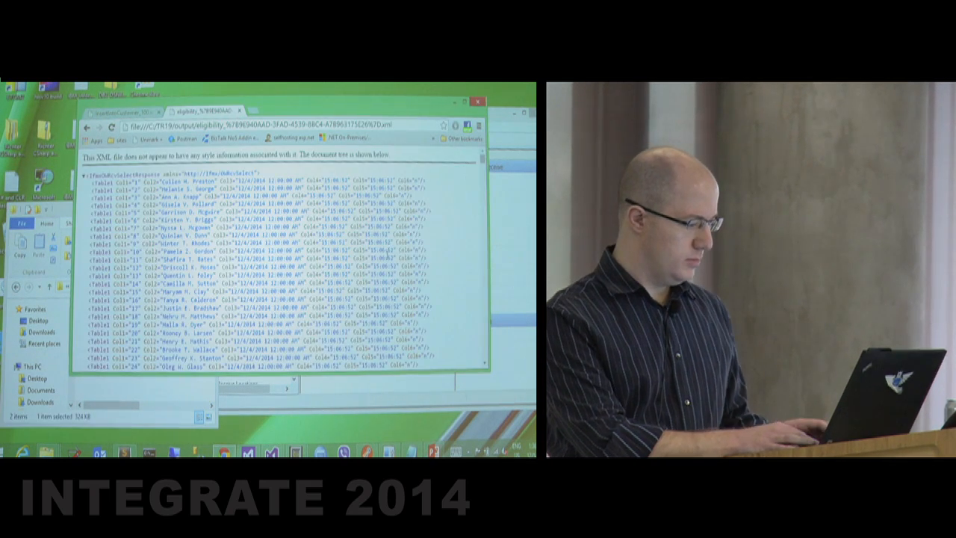
{"action": "scroll", "scroll_direction": "down", "scroll_amount": 3}
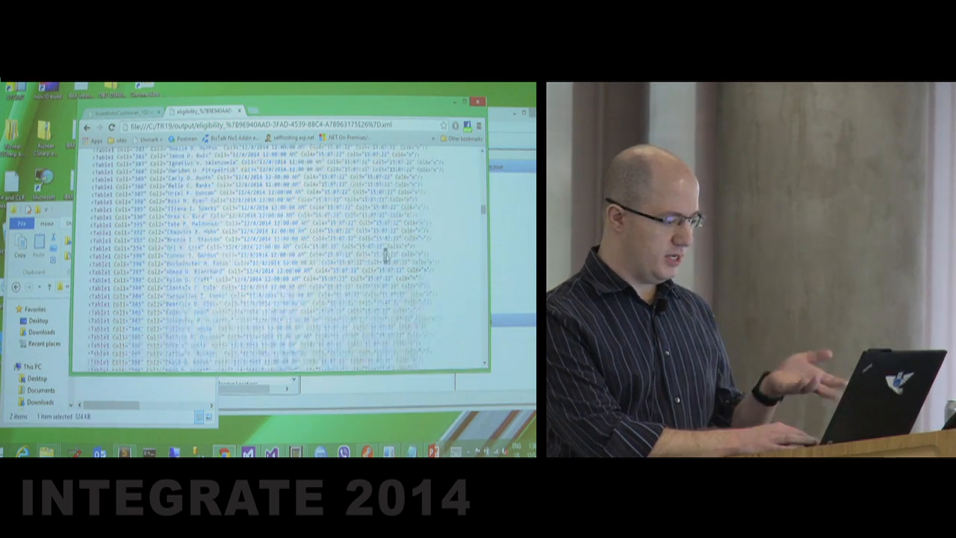
{"action": "scroll", "scroll_direction": "down", "scroll_amount": 3}
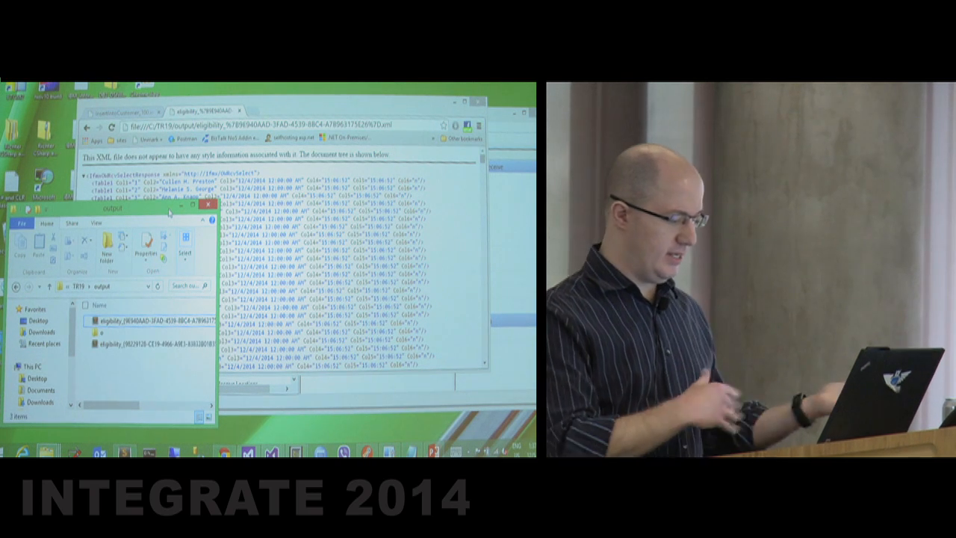
{"action": "left_click", "coordinate": [135, 320]}
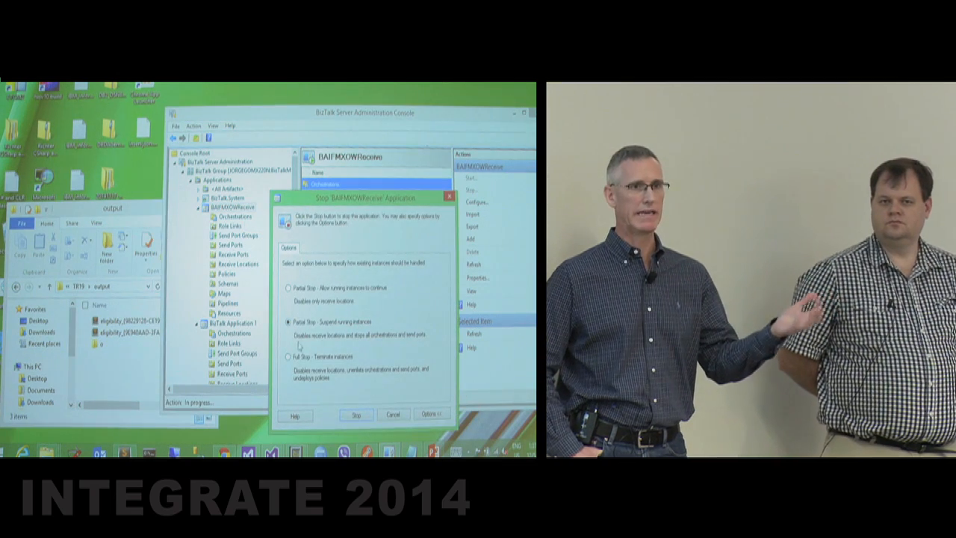
Stop BAIFMXOWReceive with Partial Stop - Suspend running instances, then expand BizTalk Application 1.
{"action": "left_click", "coordinate": [357, 416]}
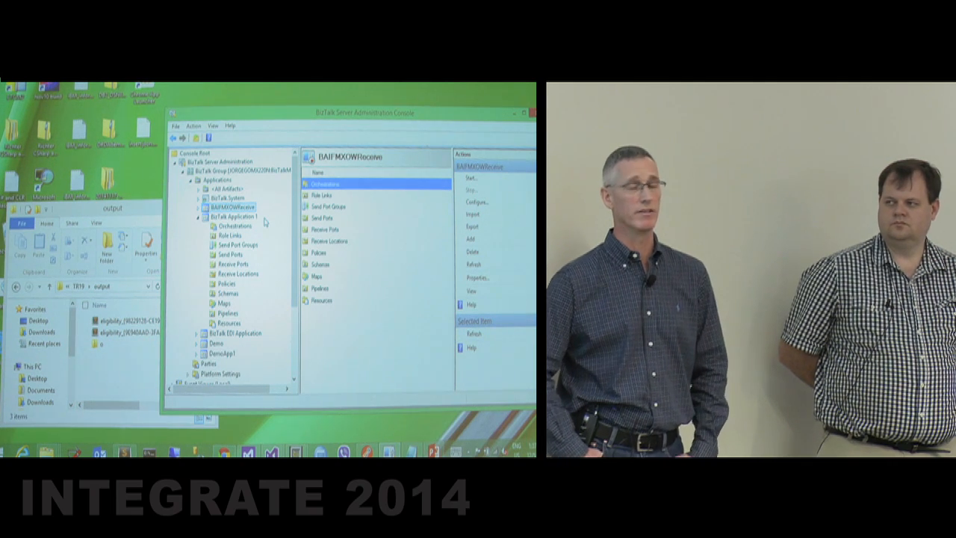
{"action": "left_click", "coordinate": [231, 254]}
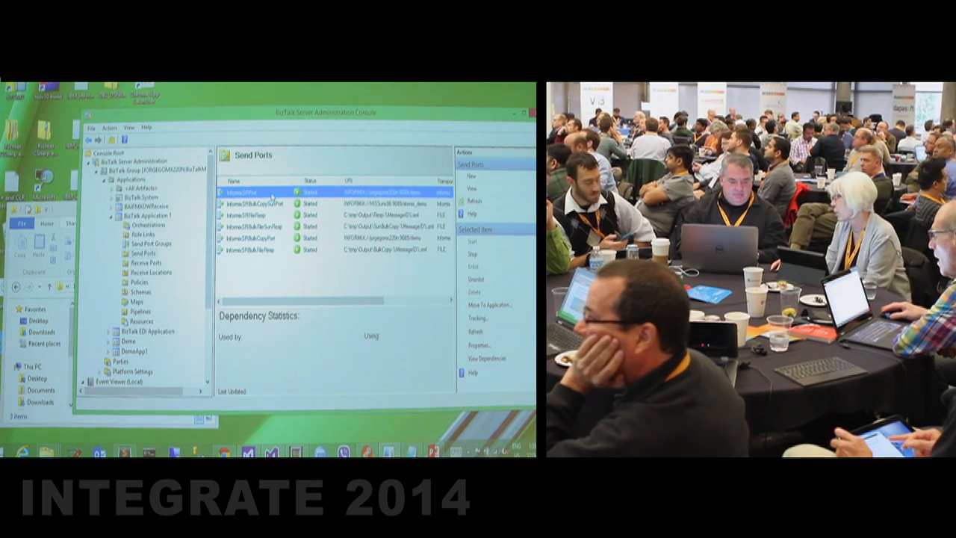
{"action": "double_click", "coordinate": [254, 192]}
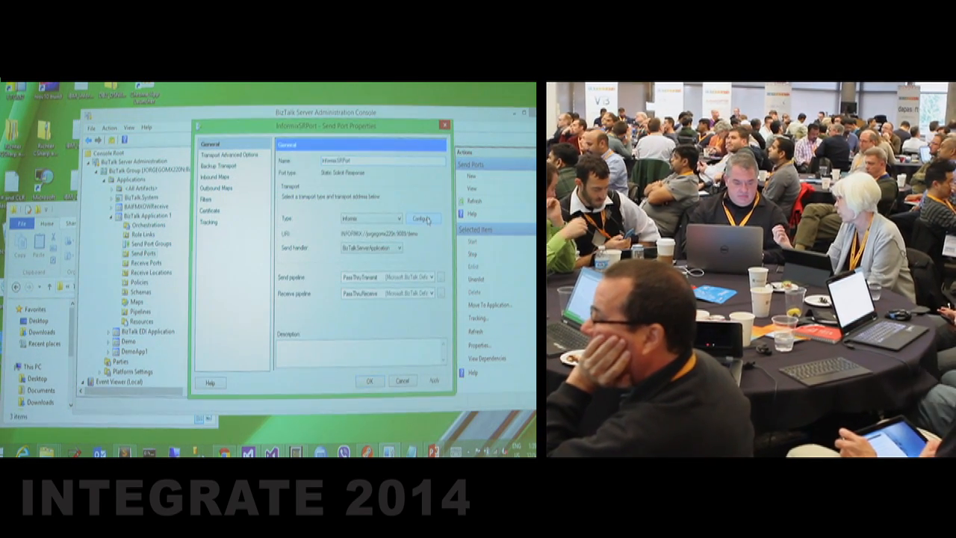
{"action": "left_click", "coordinate": [424, 219]}
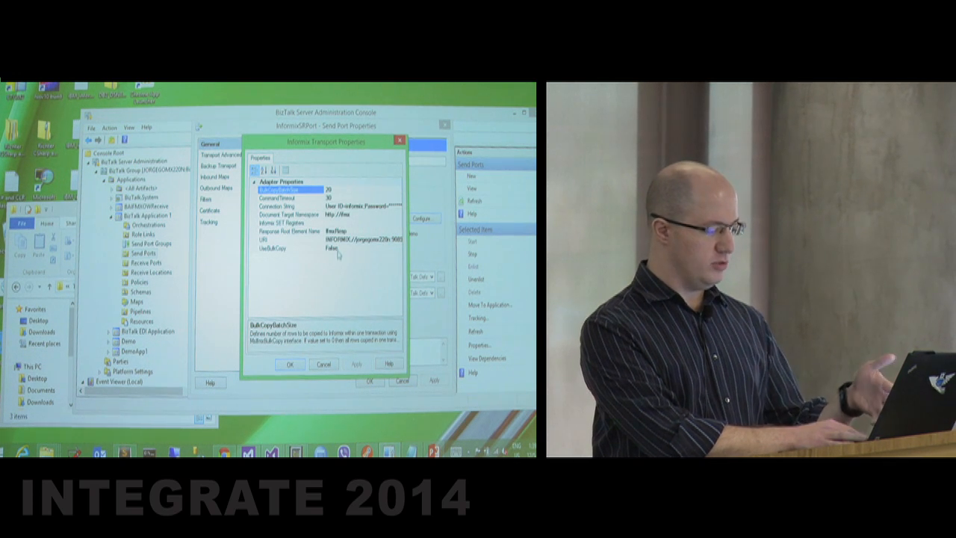
{"action": "left_click", "coordinate": [290, 365]}
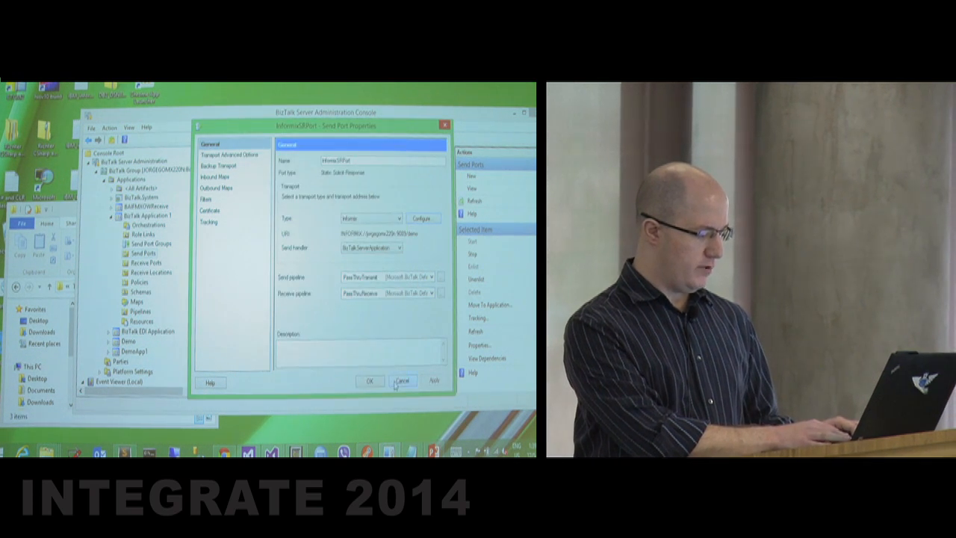
{"action": "left_click", "coordinate": [404, 382]}
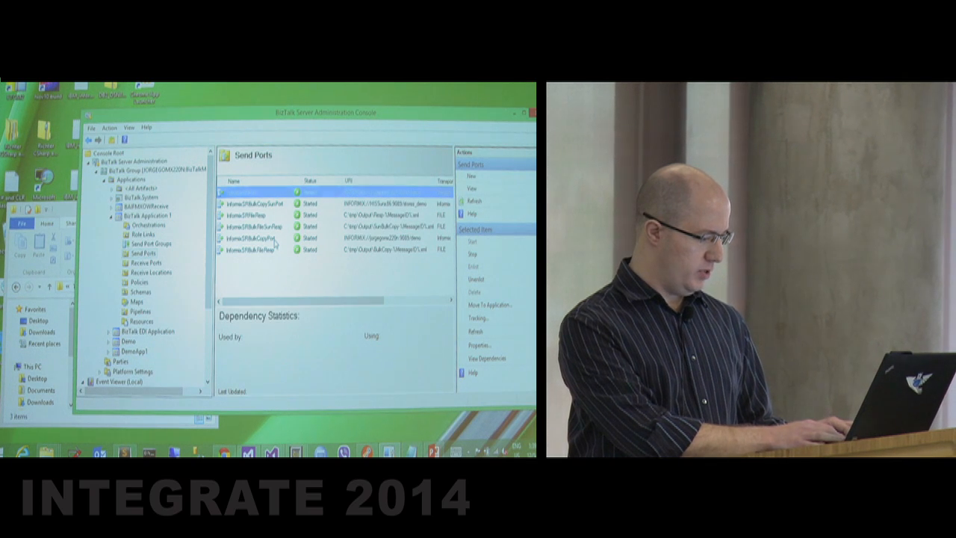
{"action": "double_click", "coordinate": [254, 237]}
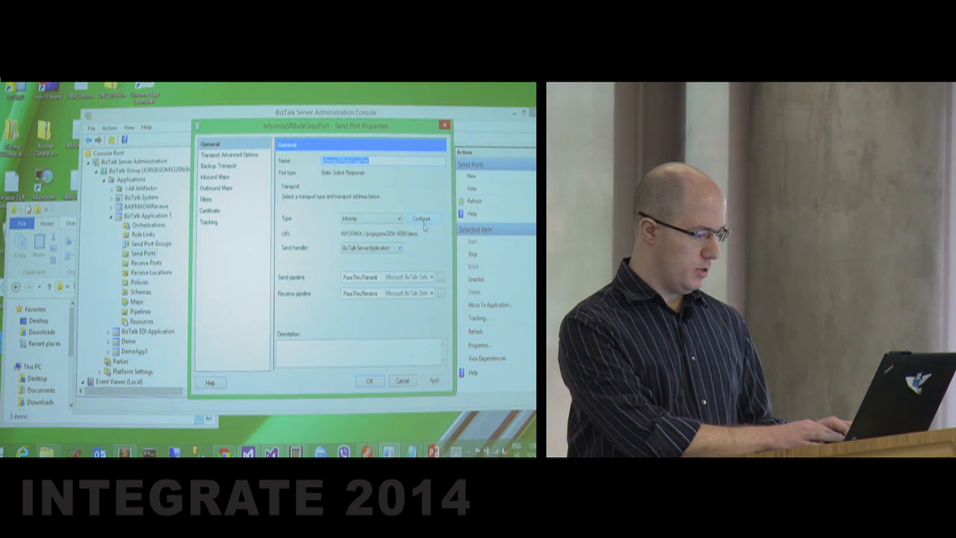
{"action": "left_click", "coordinate": [423, 218]}
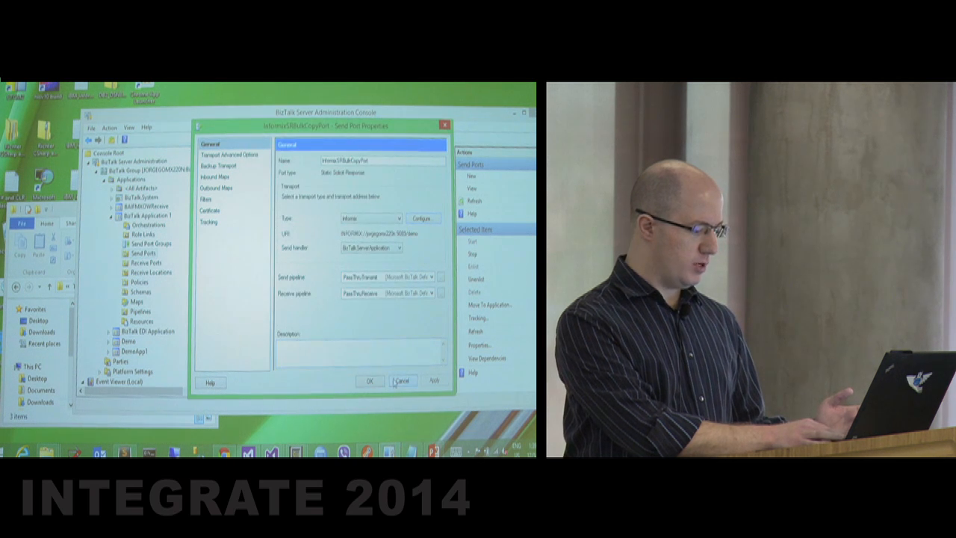
{"action": "left_click", "coordinate": [403, 381]}
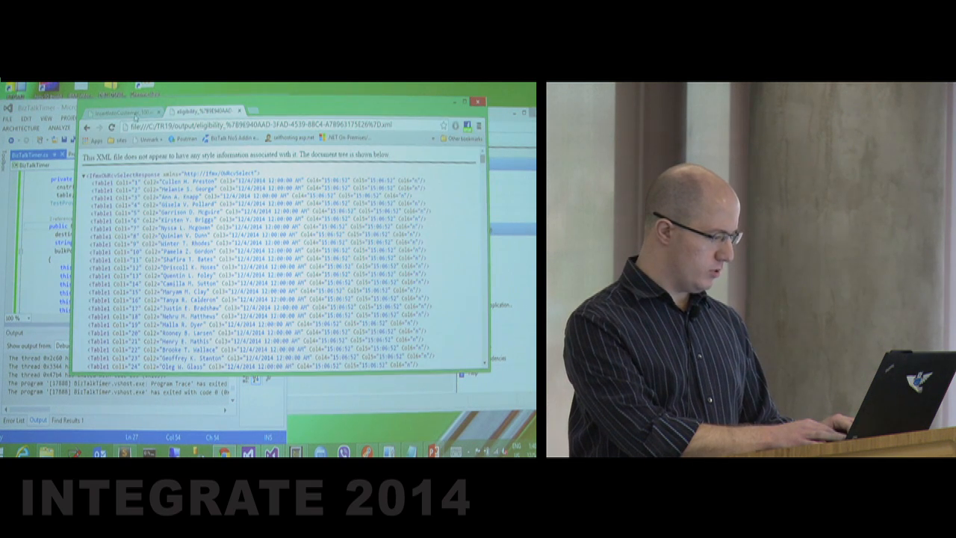
Switch to the other open browser page.
{"action": "left_click", "coordinate": [123, 111]}
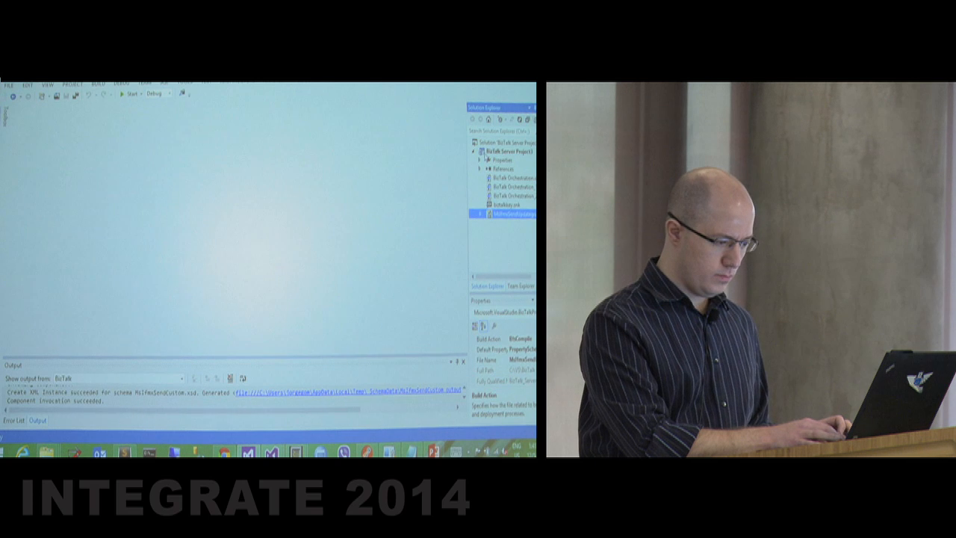
Close the schema editor tab and bring up the BizTalk Server Project's options.
{"action": "left_click", "coordinate": [508, 151]}
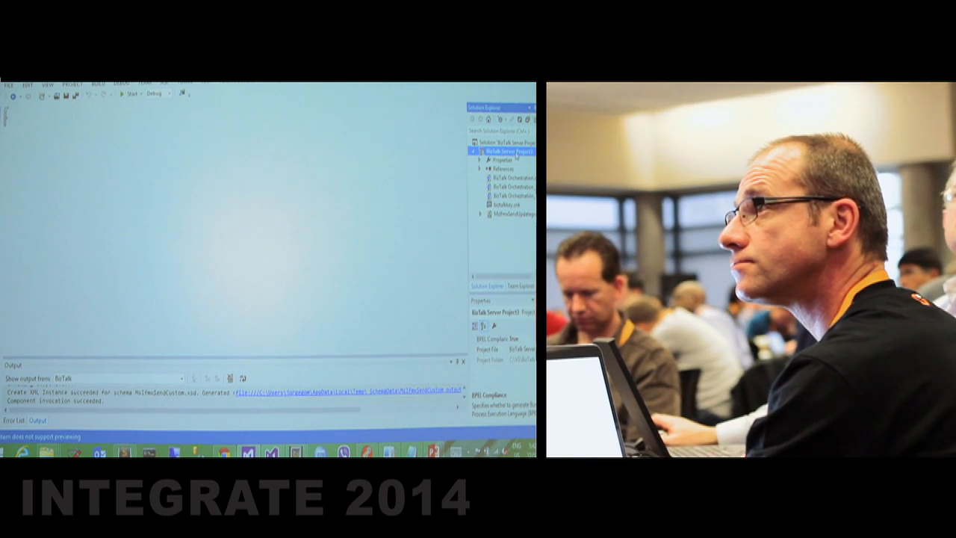
{"action": "right_click", "coordinate": [510, 151]}
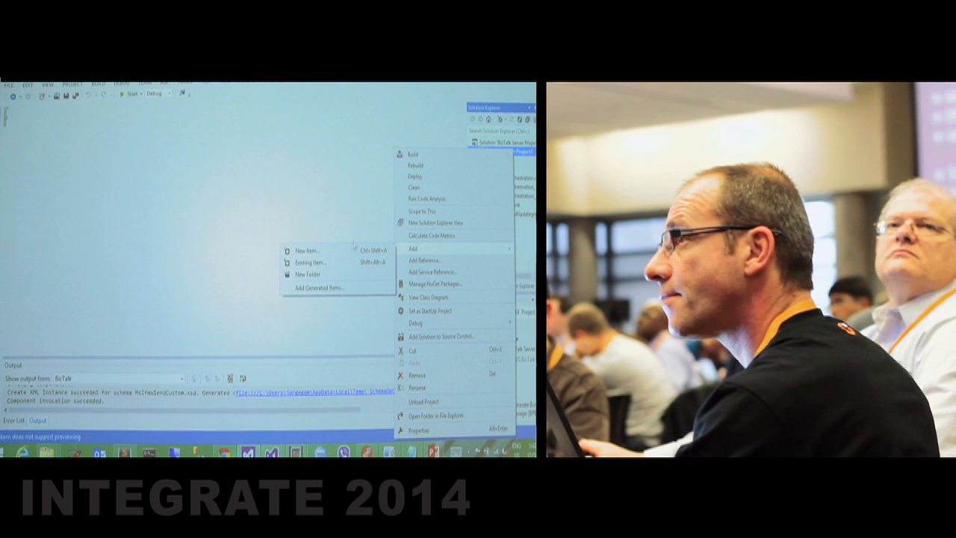
Add Informix adapter metadata, keeping the existing connection string and schema definition.
{"action": "left_click", "coordinate": [321, 289]}
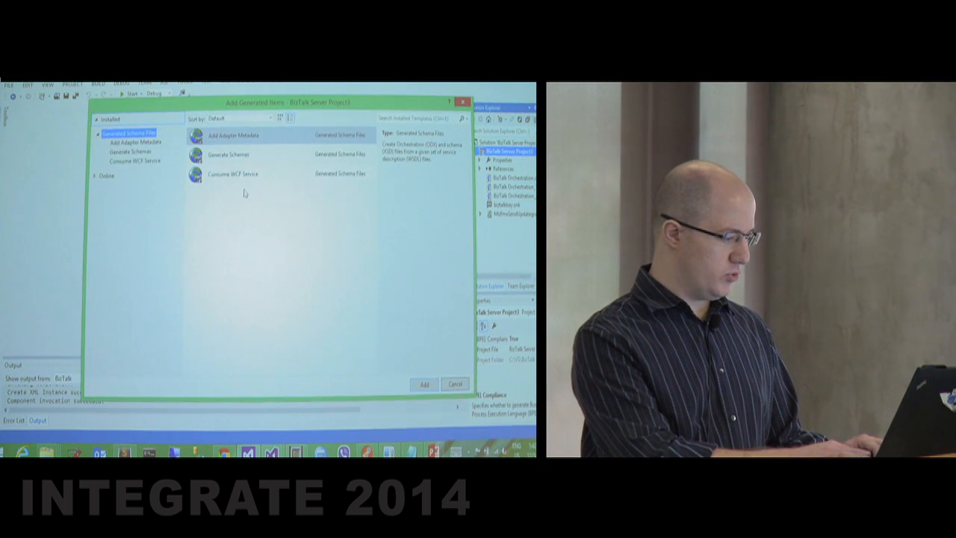
{"action": "left_click", "coordinate": [425, 384]}
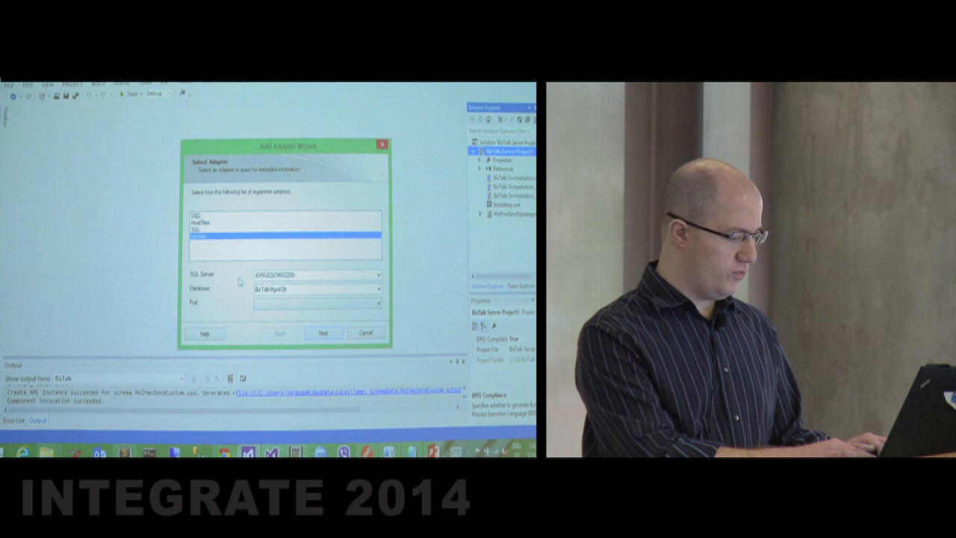
{"action": "left_click", "coordinate": [377, 303]}
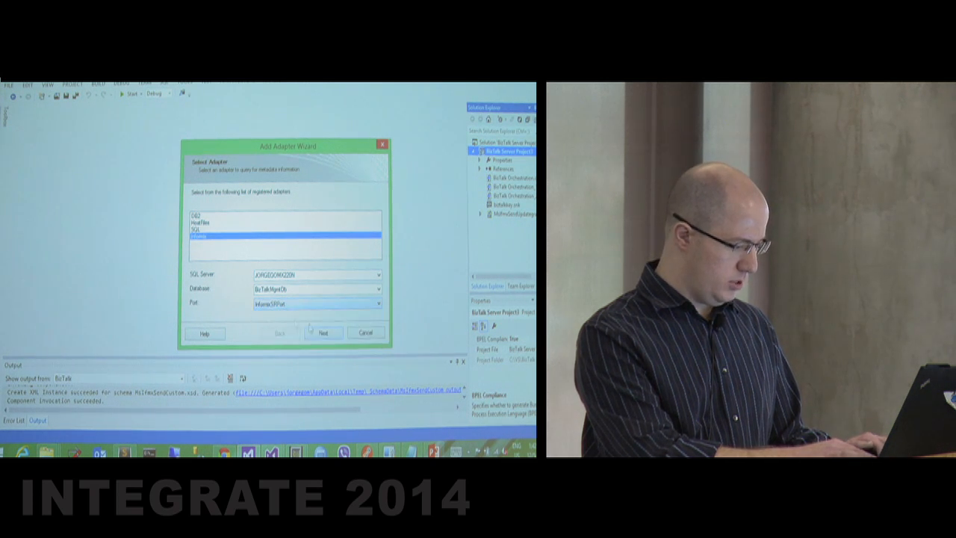
{"action": "left_click", "coordinate": [323, 333]}
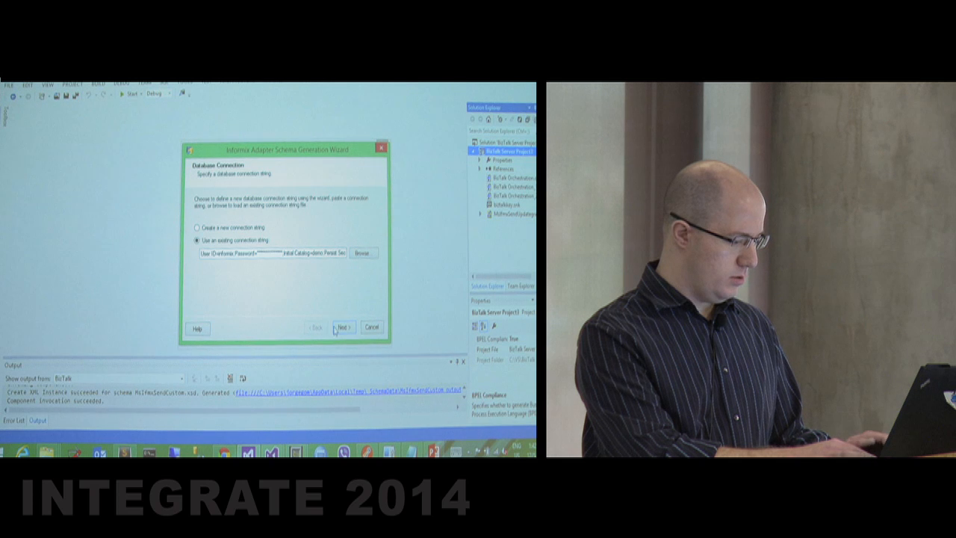
{"action": "left_click", "coordinate": [342, 327]}
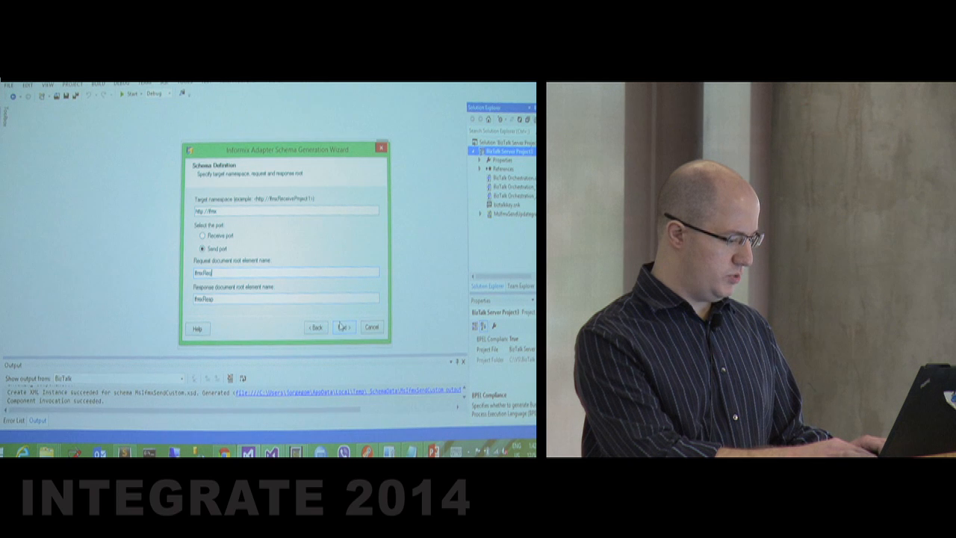
{"action": "left_click", "coordinate": [341, 327]}
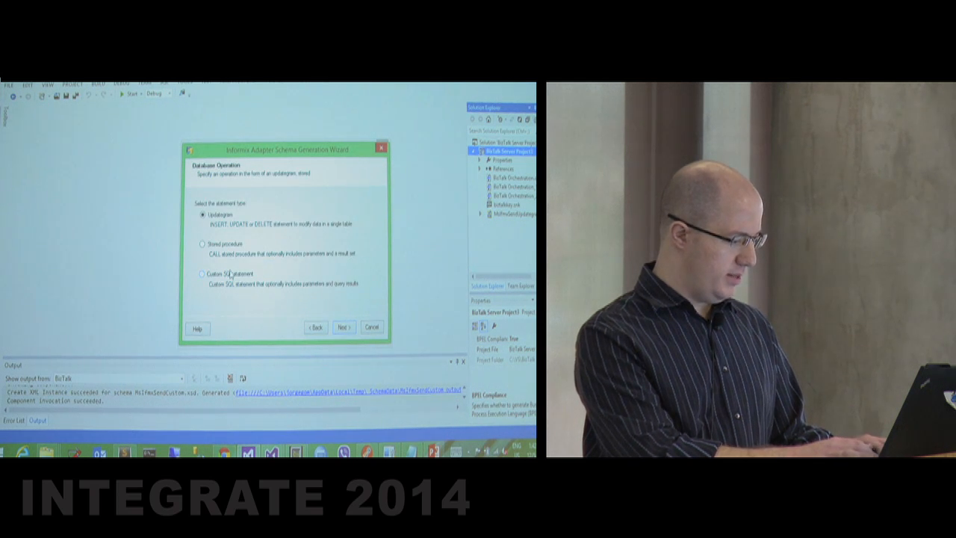
Choose Custom SQL statement as the wizard's database operation type.
{"action": "left_click", "coordinate": [203, 274]}
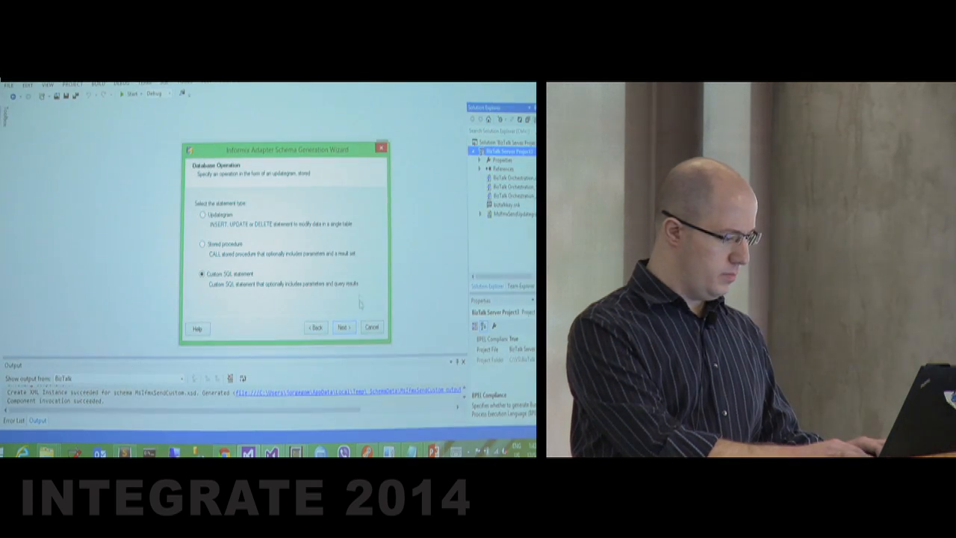
Accept the eligibility SELECT statement, finish the wizard, and open the generated .xsd schema.
{"action": "left_click", "coordinate": [343, 327]}
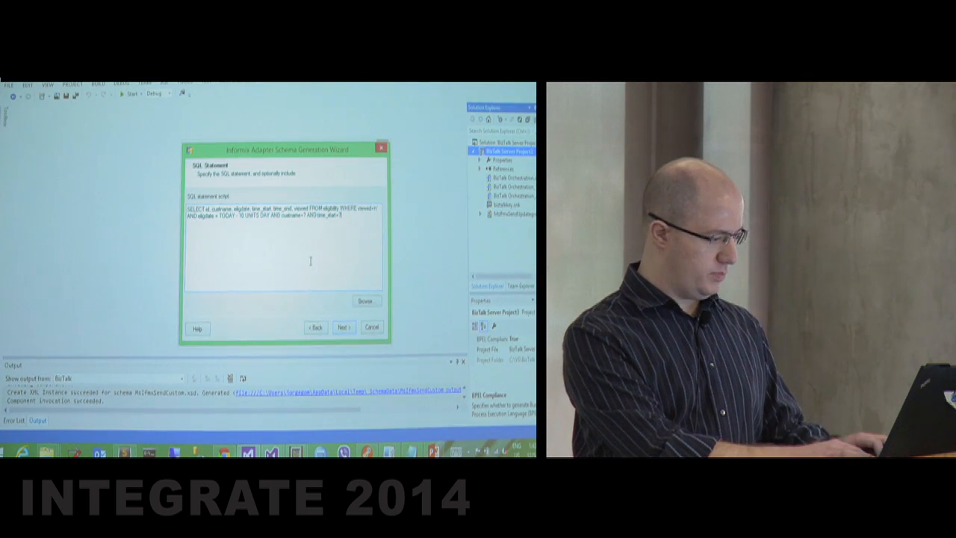
{"action": "left_click", "coordinate": [342, 327]}
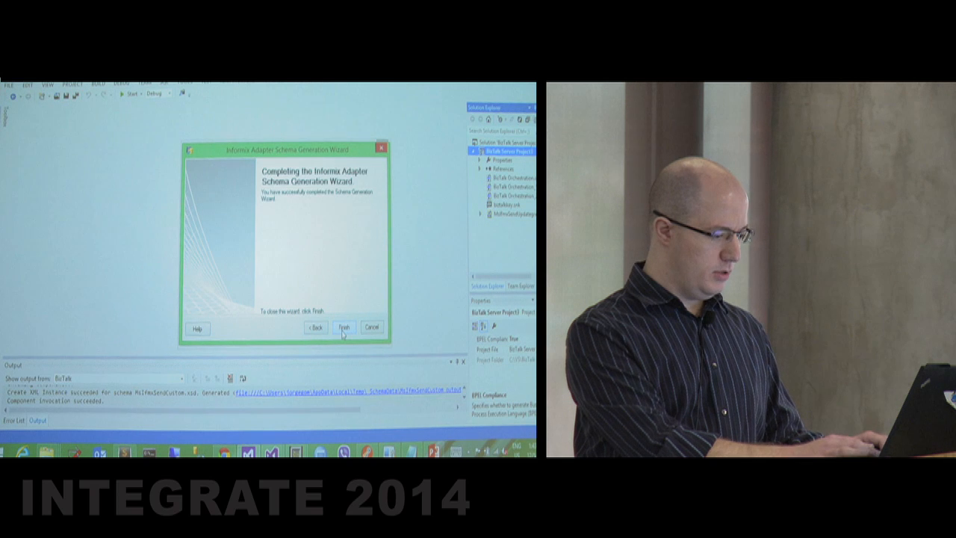
{"action": "left_click", "coordinate": [344, 327]}
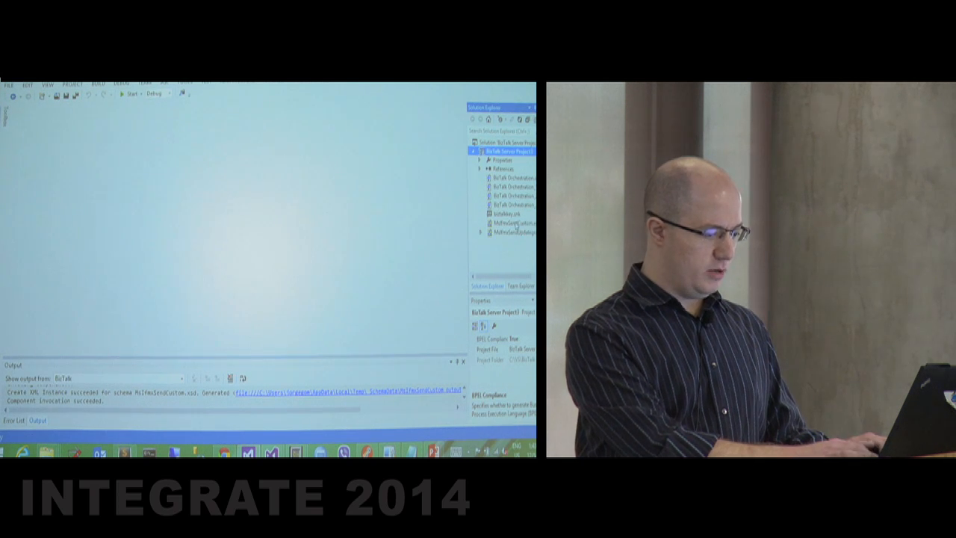
{"action": "double_click", "coordinate": [505, 222]}
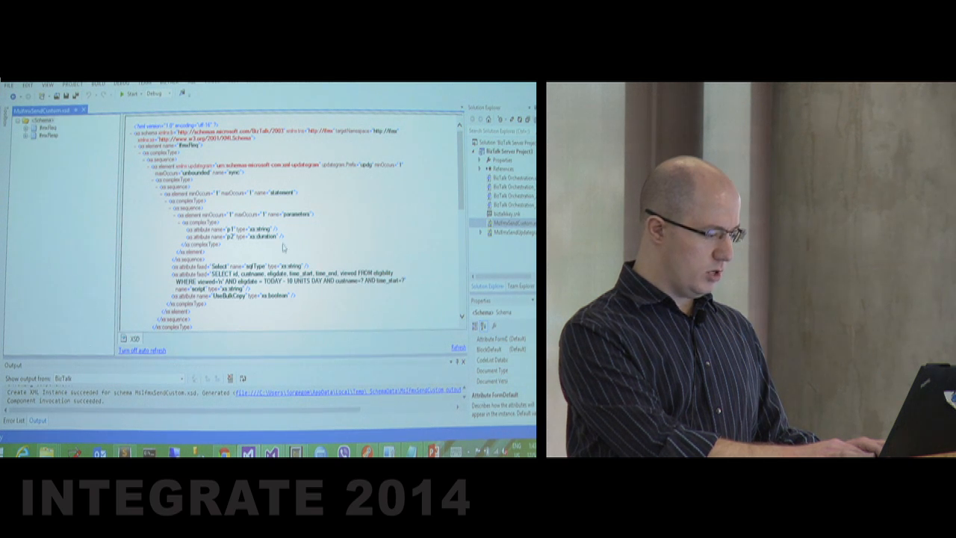
{"action": "left_click_drag", "start_coordinate": [180, 222], "coordinate": [292, 238]}
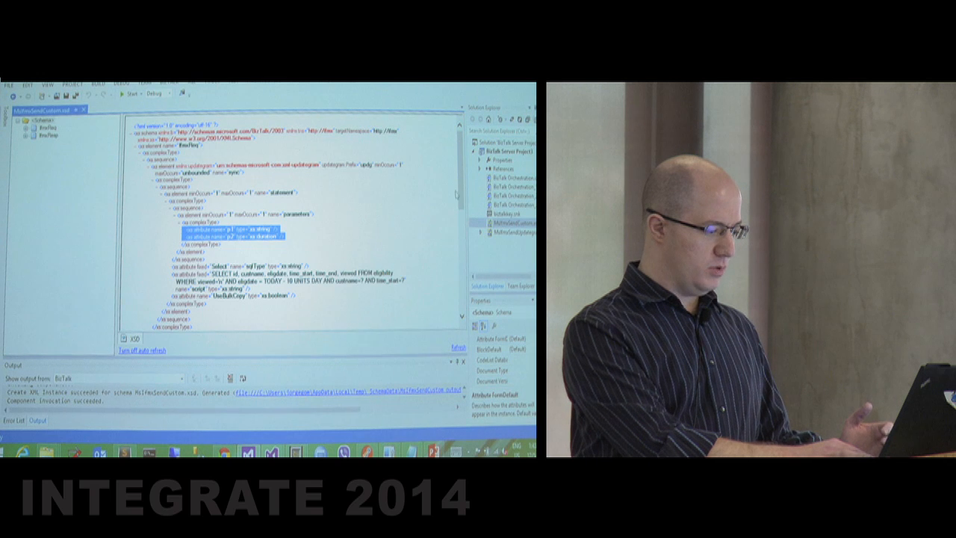
{"action": "scroll", "scroll_direction": "down", "scroll_amount": 3}
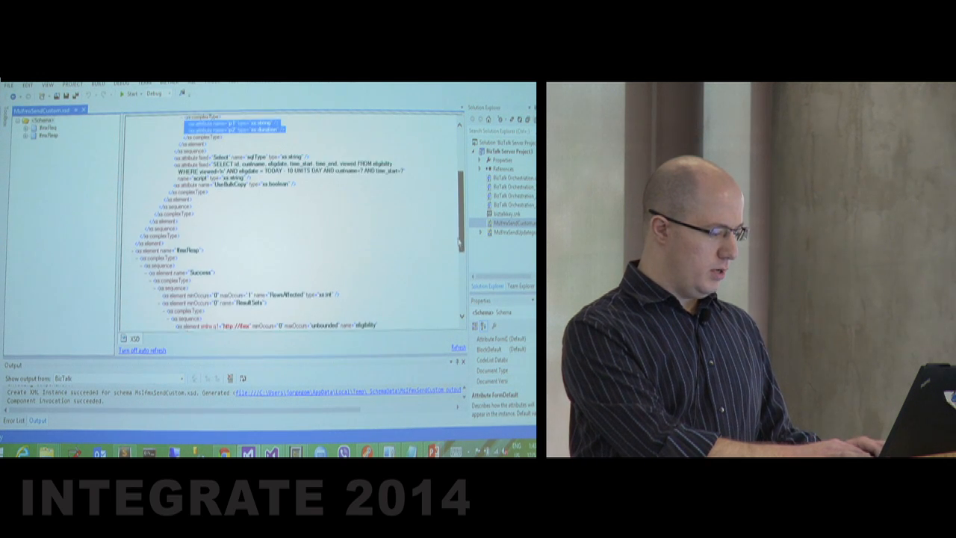
{"action": "scroll", "scroll_direction": "up", "scroll_amount": 3}
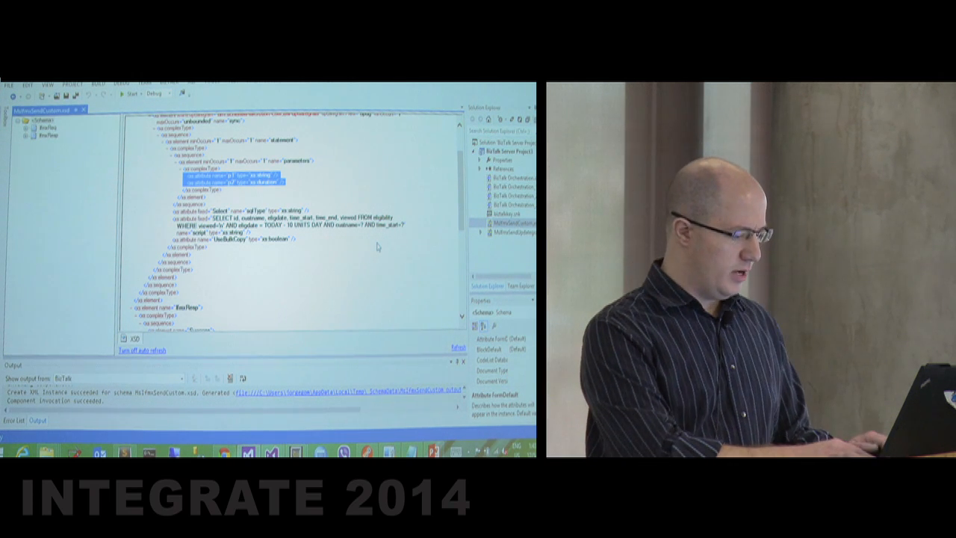
{"action": "scroll", "scroll_direction": "down", "scroll_amount": 3}
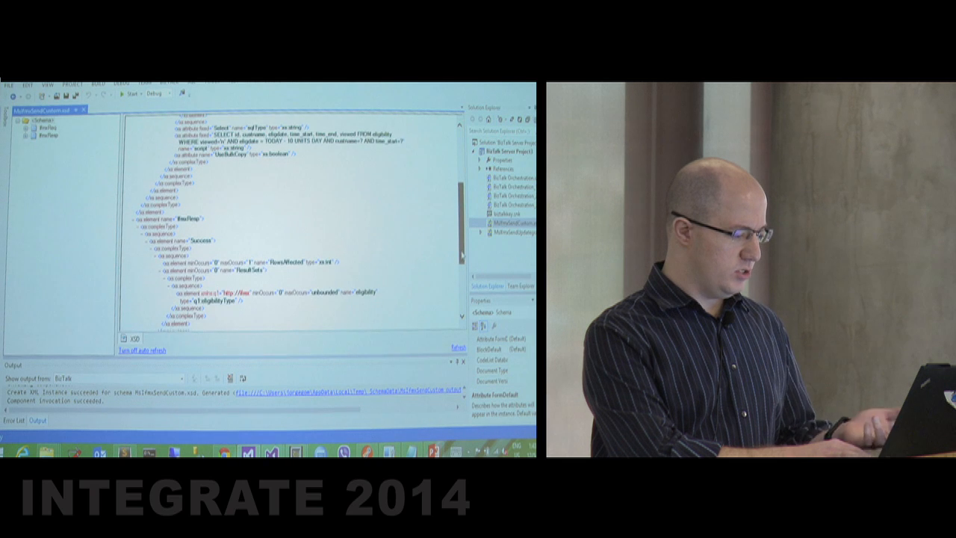
{"action": "scroll", "scroll_direction": "down", "scroll_amount": 3}
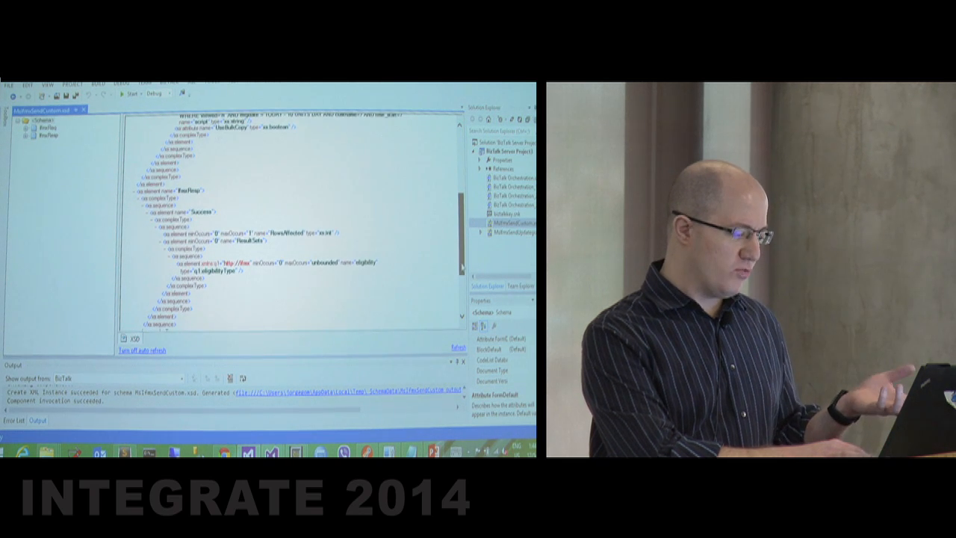
{"action": "scroll", "scroll_direction": "down", "scroll_amount": 3}
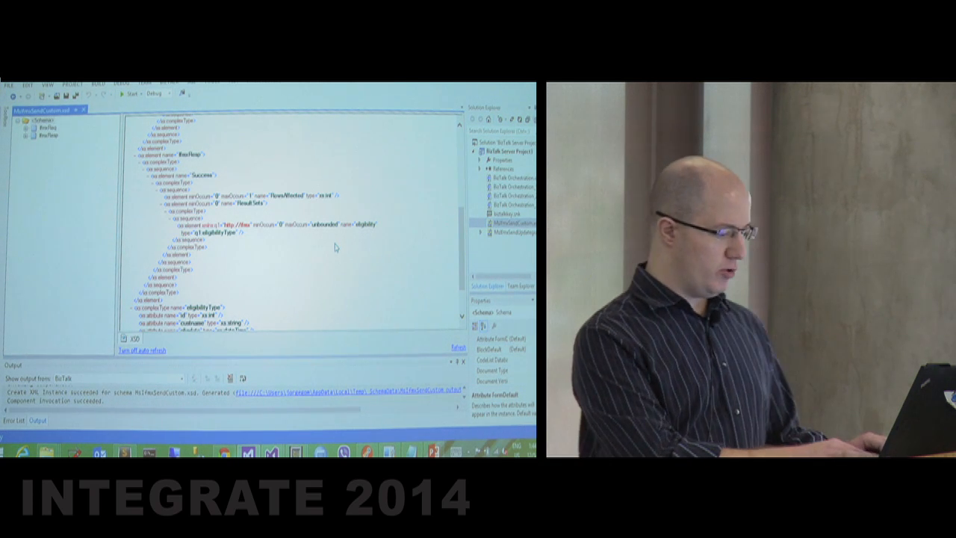
{"action": "scroll", "scroll_direction": "down", "scroll_amount": 3}
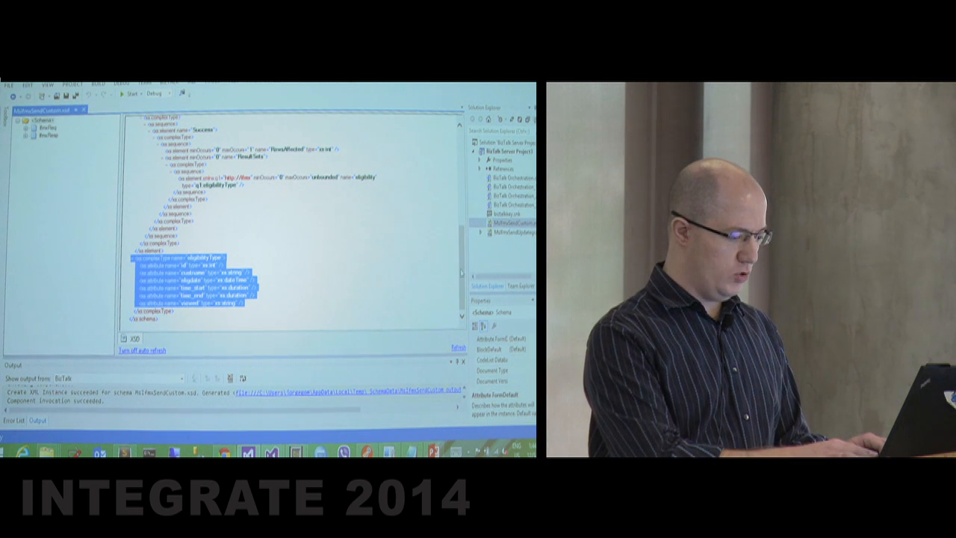
{"action": "right_click", "coordinate": [508, 222]}
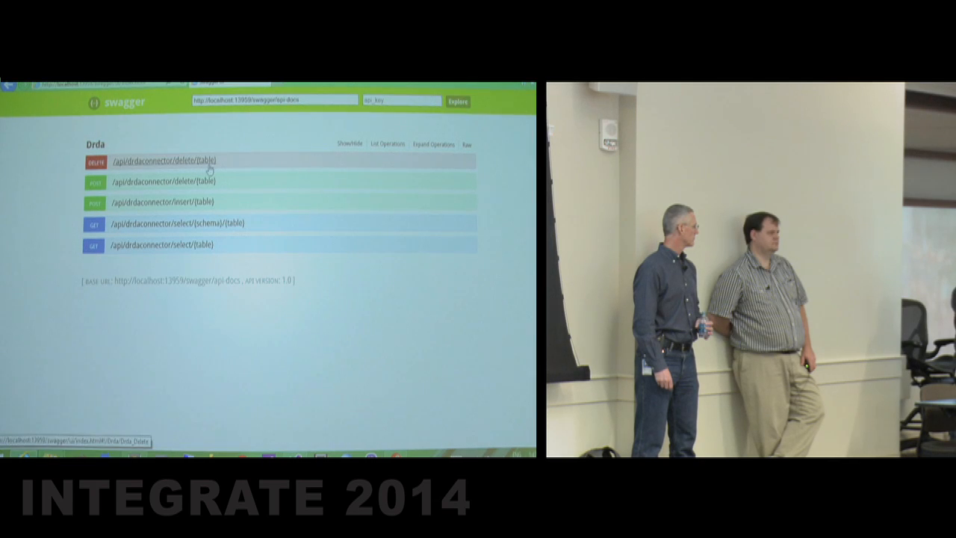
{"action": "mouse_move", "coordinate": [248, 210]}
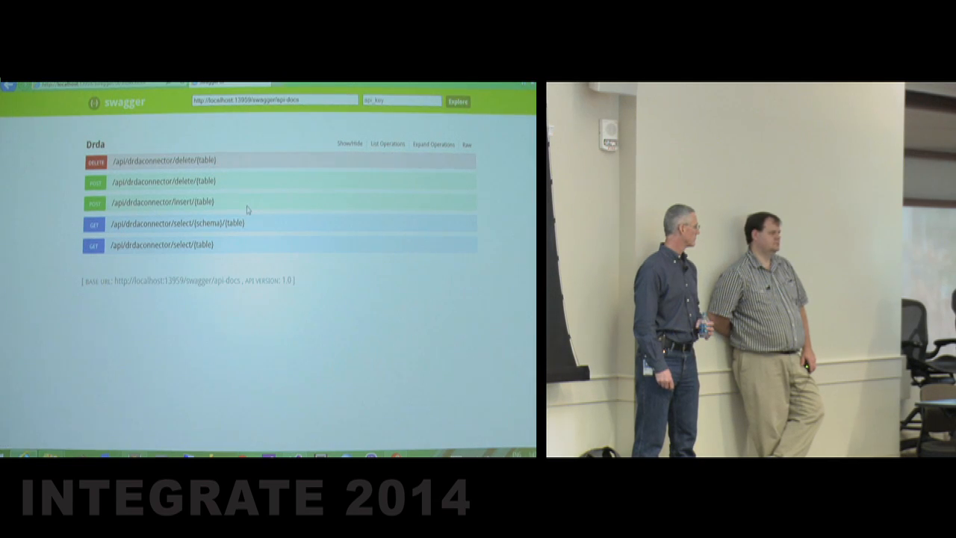
{"action": "mouse_move", "coordinate": [251, 211]}
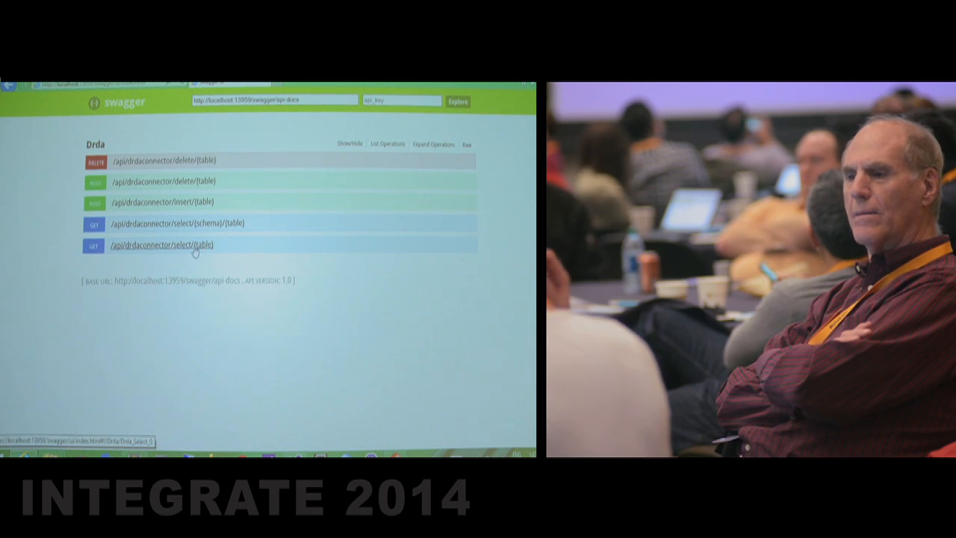
Run the GET /select/{table} operation with table TESTJJ in Swagger UI.
{"action": "left_click", "coordinate": [161, 245]}
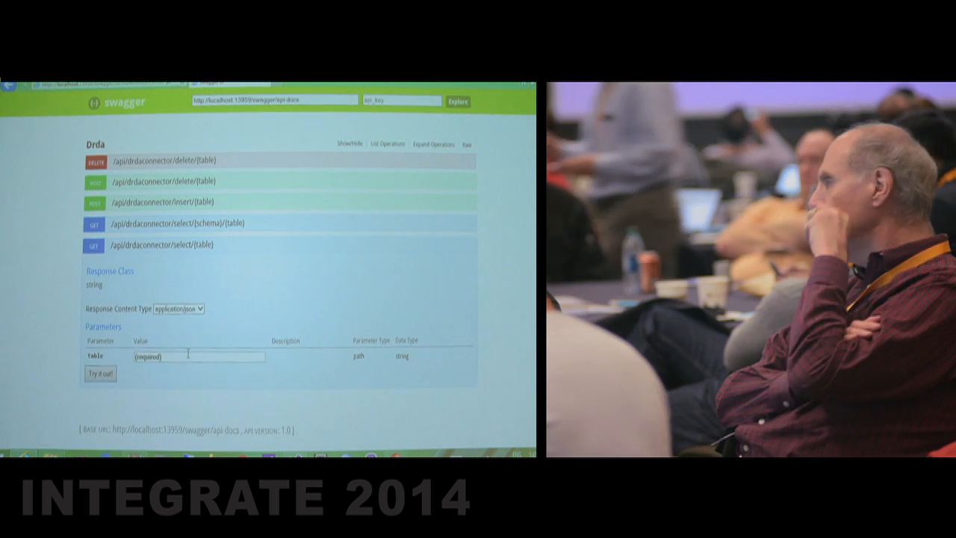
{"action": "type", "text": "TEST"}
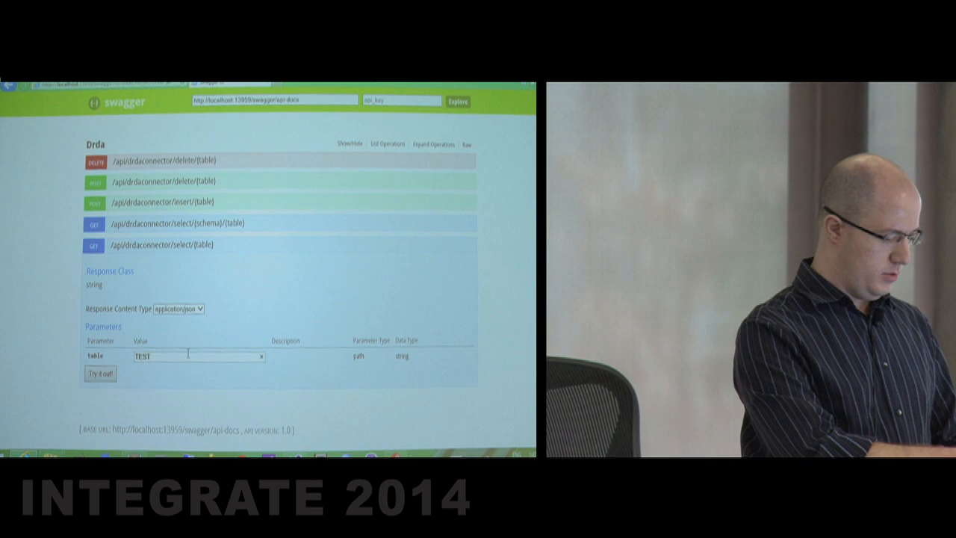
{"action": "left_click", "coordinate": [100, 373]}
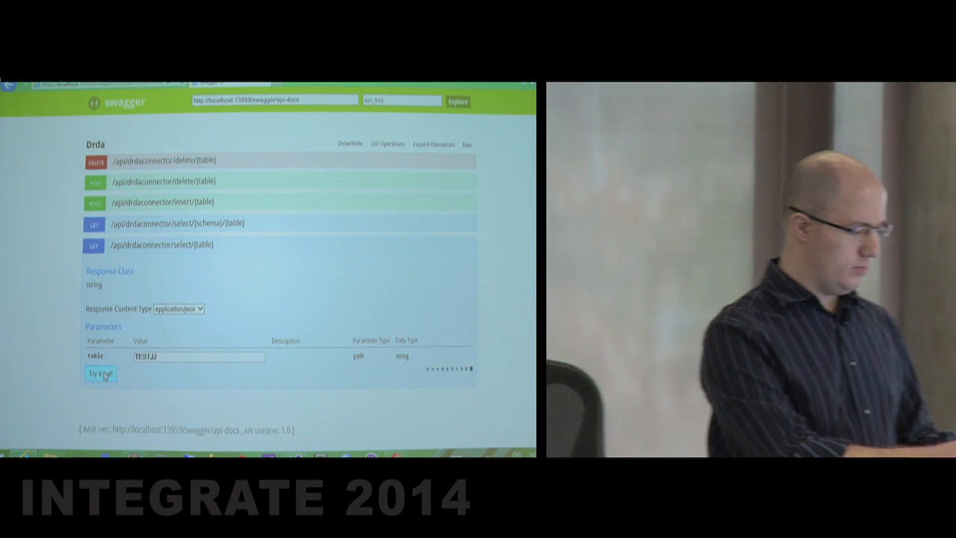
{"action": "left_click", "coordinate": [98, 373]}
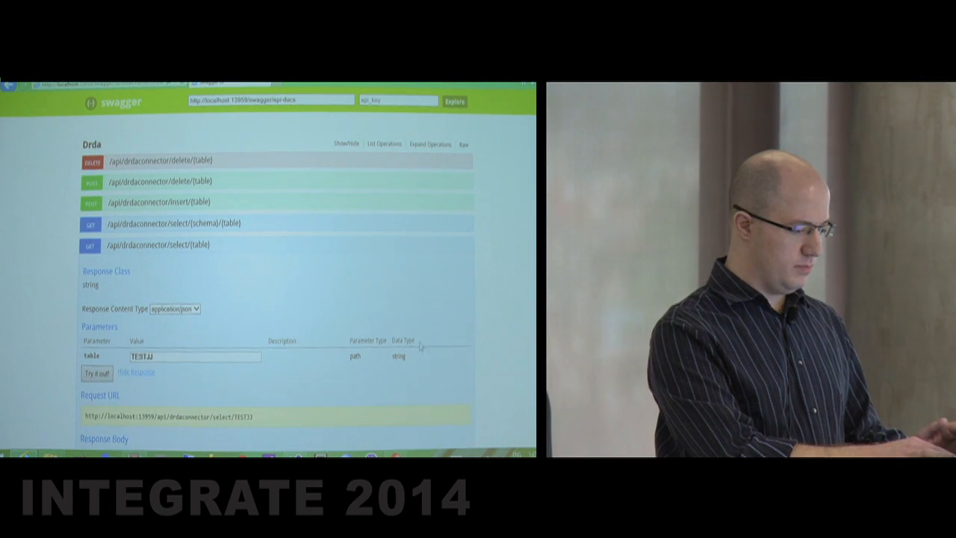
Scroll through the JSON rows in the TESTJJ select Response Body.
{"action": "left_click", "coordinate": [97, 373]}
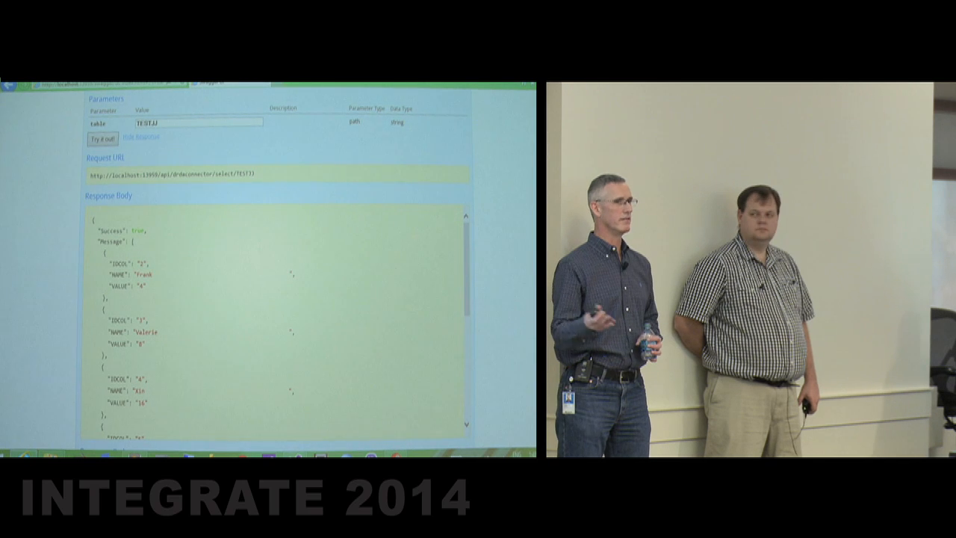
{"action": "scroll", "scroll_direction": "down", "scroll_amount": 3}
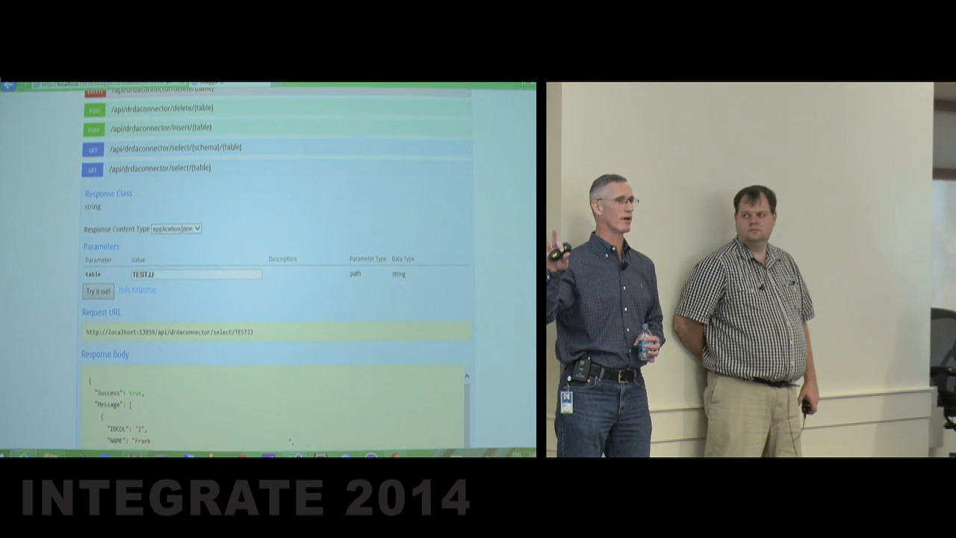
{"action": "scroll", "scroll_direction": "down", "scroll_amount": 3}
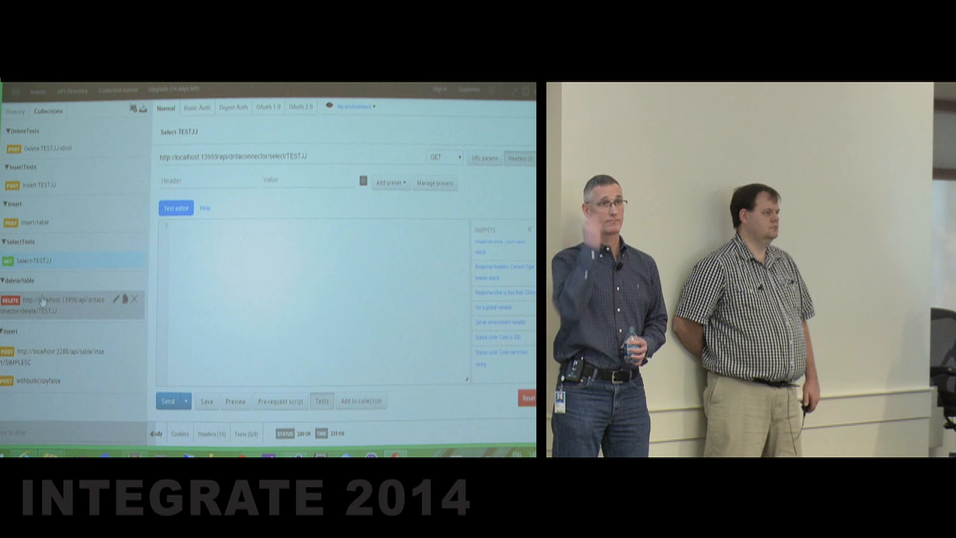
Run the DELETE delete/TESTJJ request, then bring up the saved Select-TESTJJ and Insert-TESTJJ requests.
{"action": "left_click", "coordinate": [67, 298]}
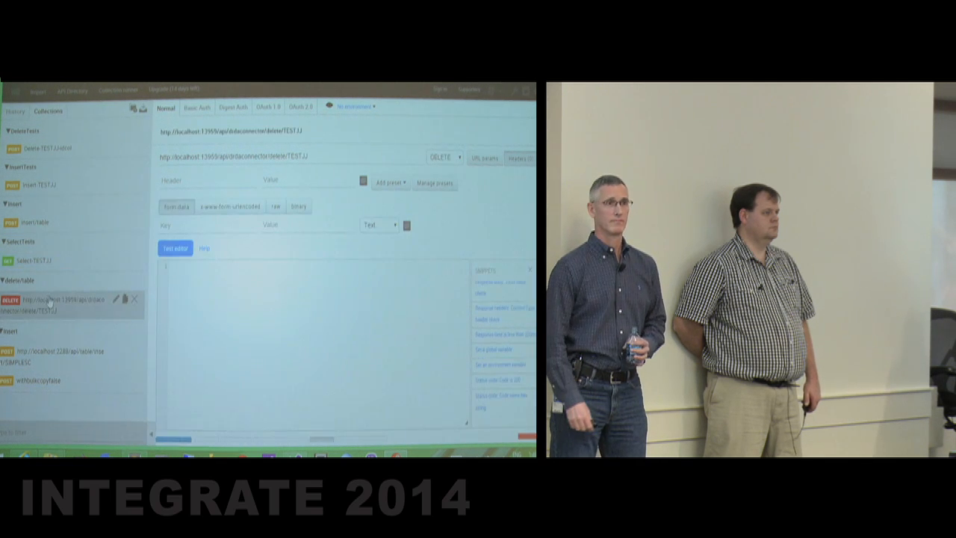
{"action": "scroll", "scroll_direction": "down", "scroll_amount": 3}
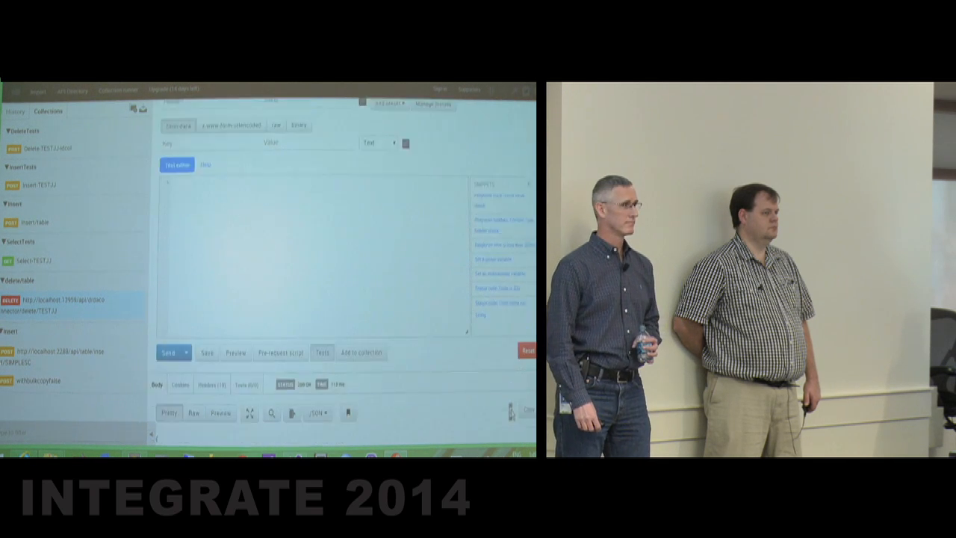
{"action": "left_click", "coordinate": [30, 260]}
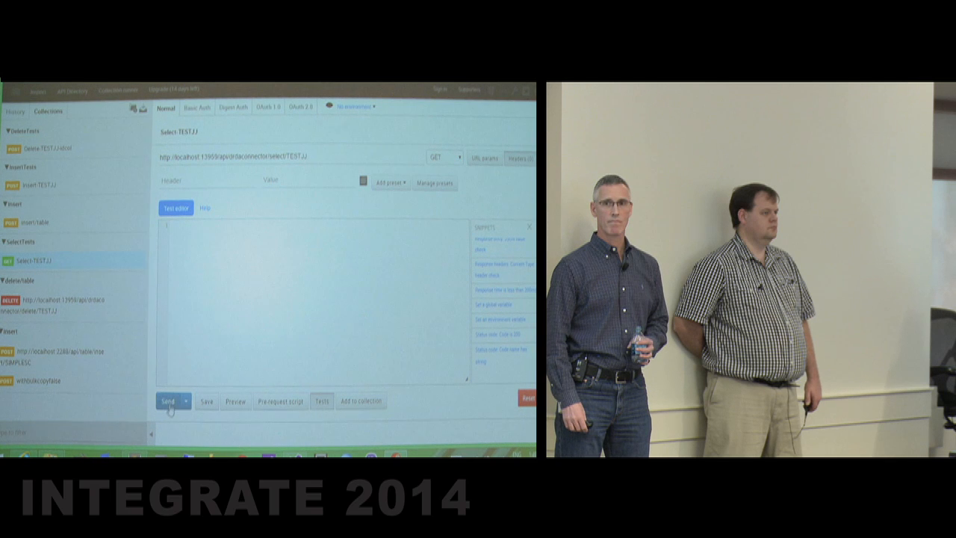
{"action": "left_click", "coordinate": [168, 401]}
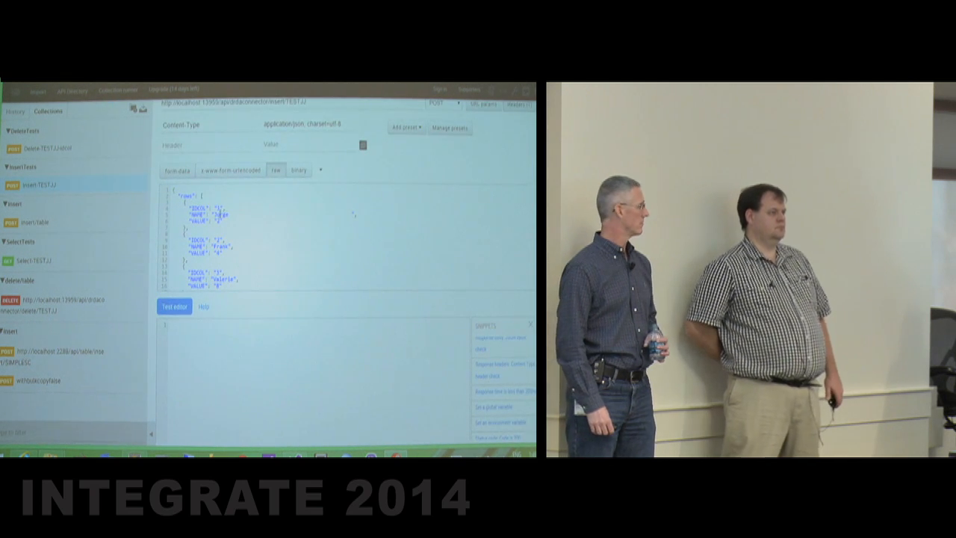
Send Insert-TESTJJ, then run Select-TESTJJ and review returned rows IDCOL 2 through 8.
{"action": "scroll", "scroll_direction": "down", "scroll_amount": 3}
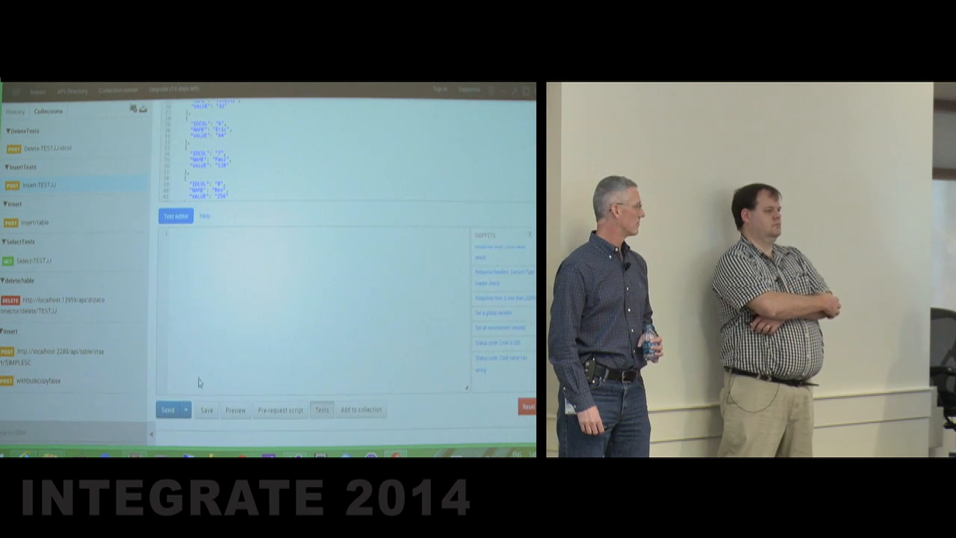
{"action": "left_click", "coordinate": [167, 410]}
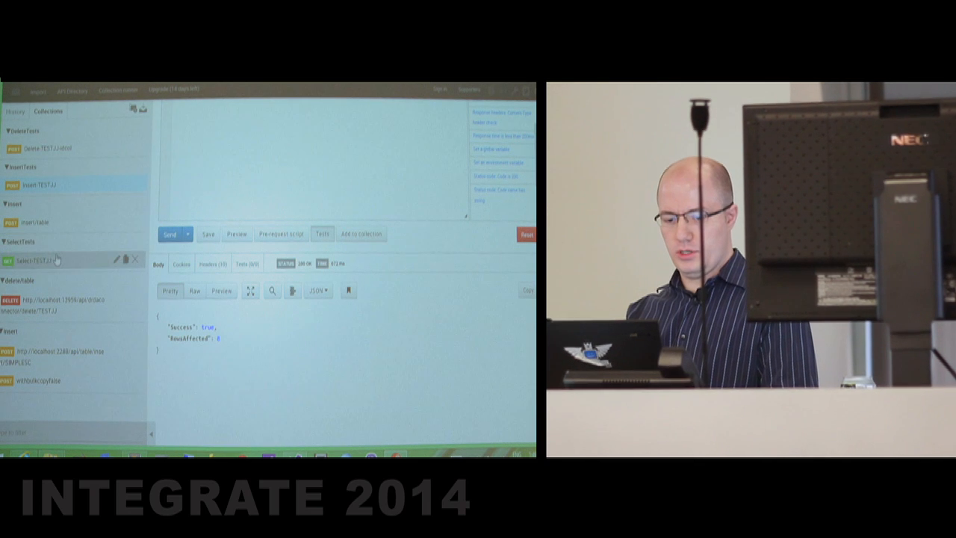
{"action": "left_click", "coordinate": [45, 260]}
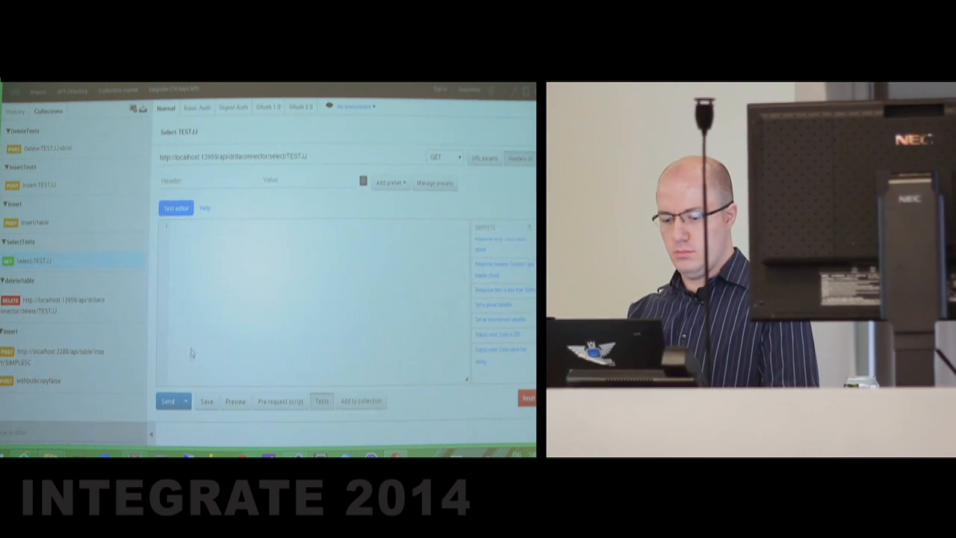
{"action": "left_click", "coordinate": [167, 401]}
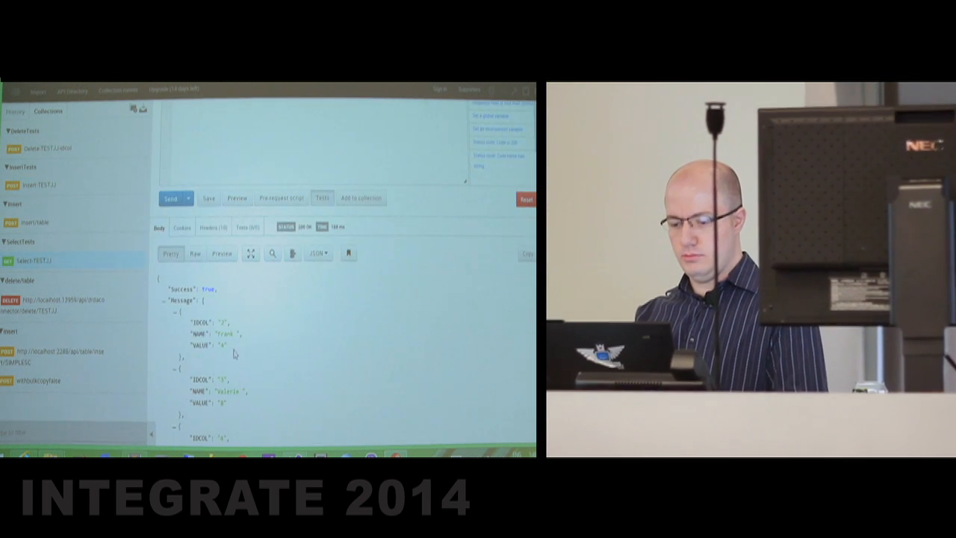
{"action": "scroll", "scroll_direction": "down", "scroll_amount": 3}
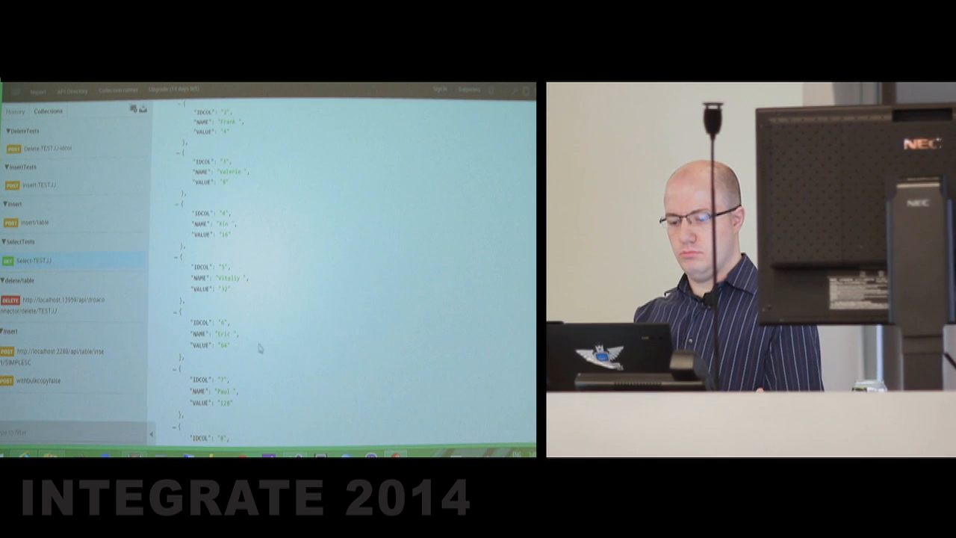
{"action": "scroll", "scroll_direction": "down", "scroll_amount": 3}
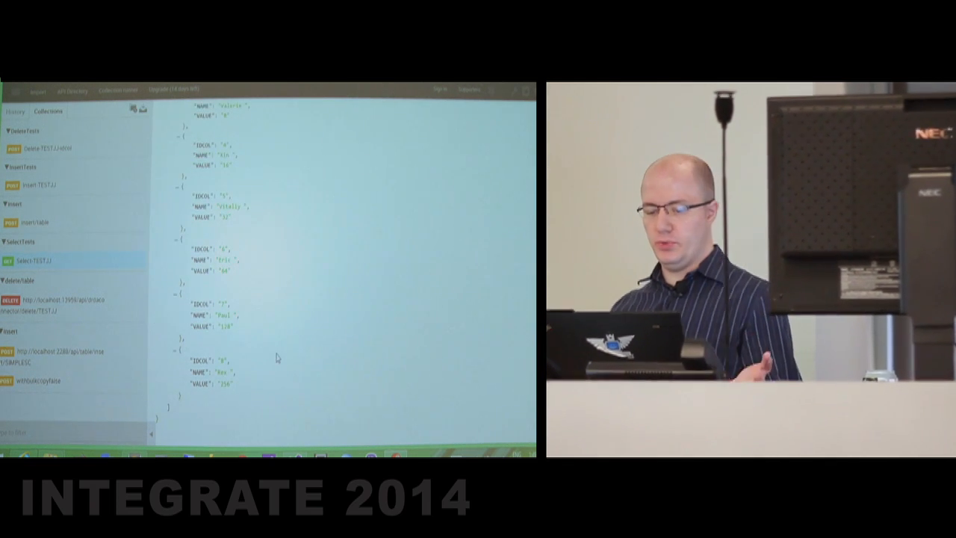